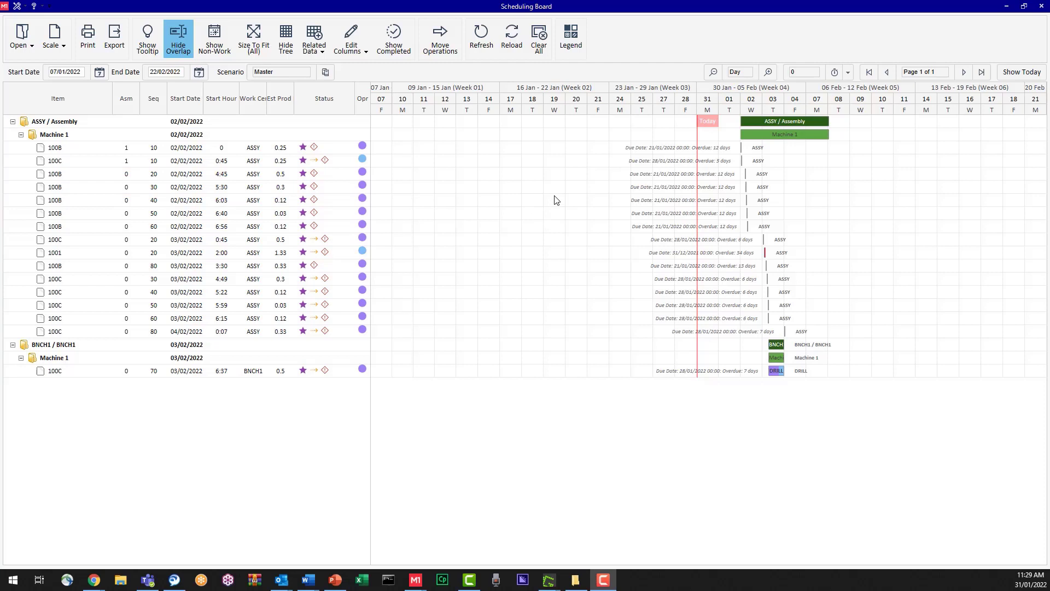
pyautogui.moveTo(514, 126)
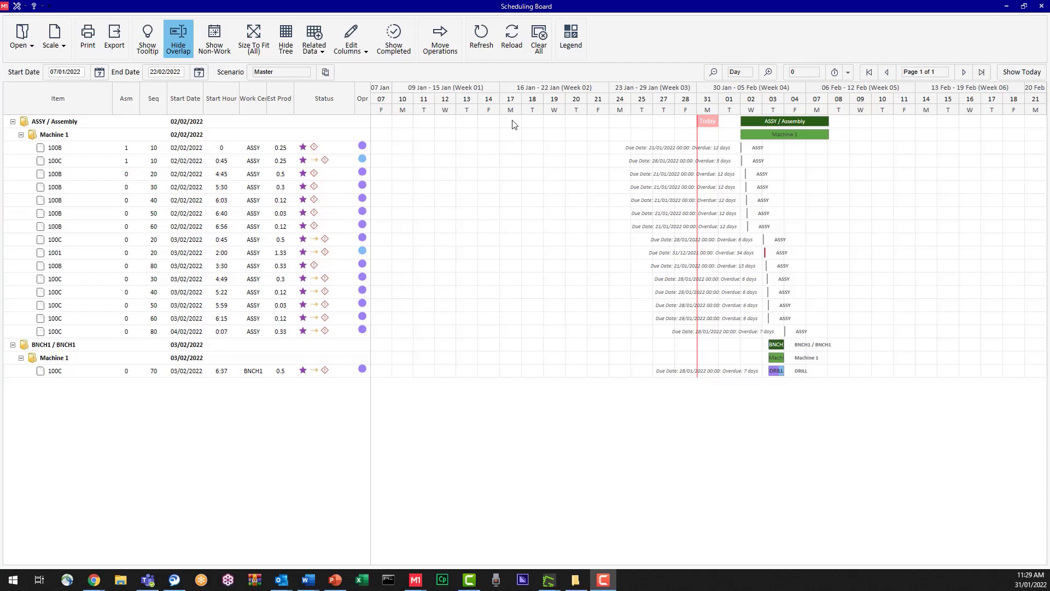
pyautogui.moveTo(542, 346)
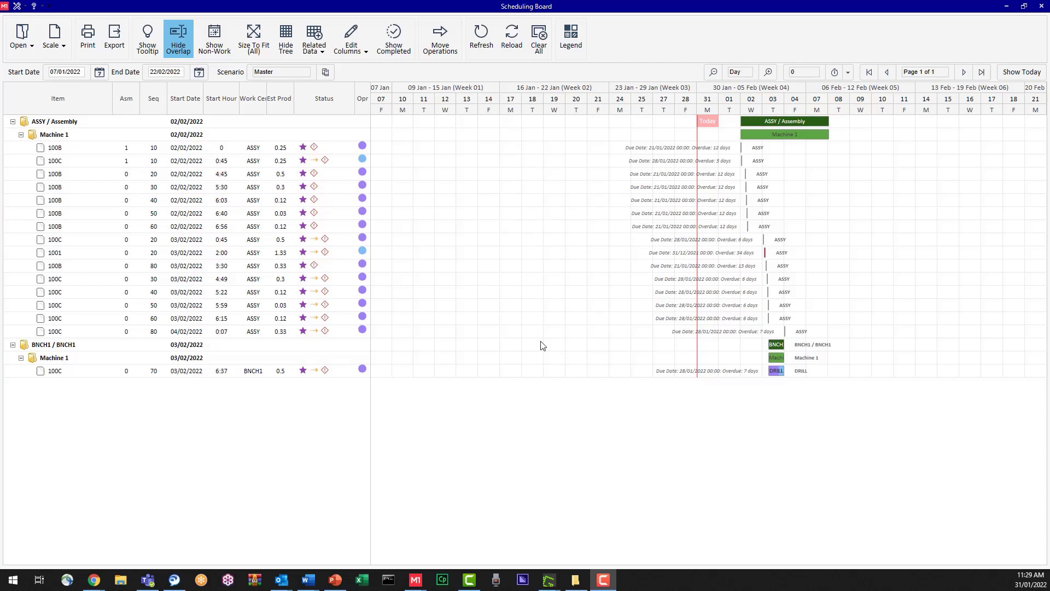
pyautogui.moveTo(531, 131)
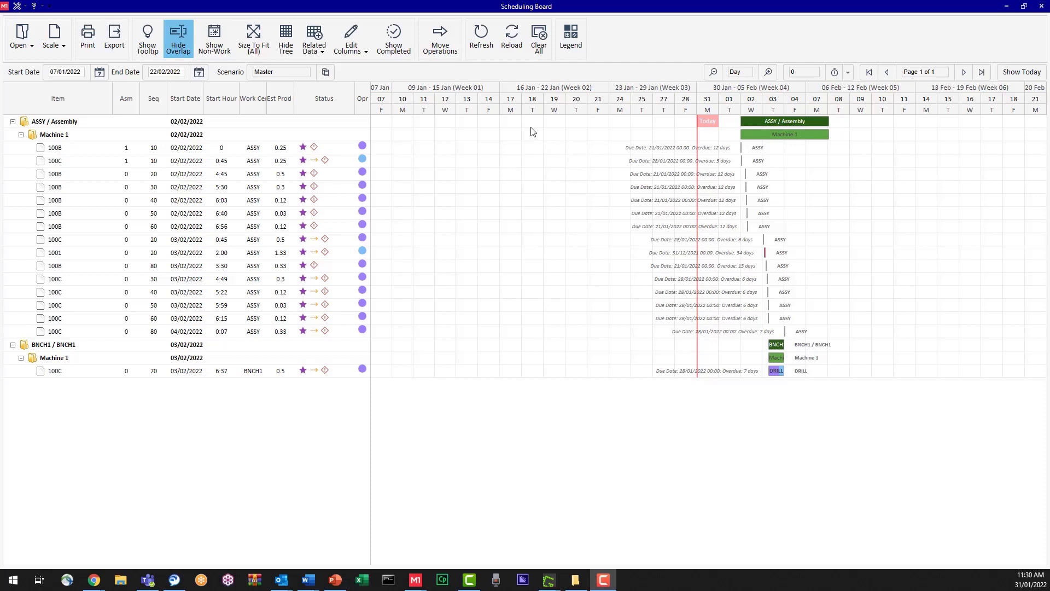
pyautogui.moveTo(587, 360)
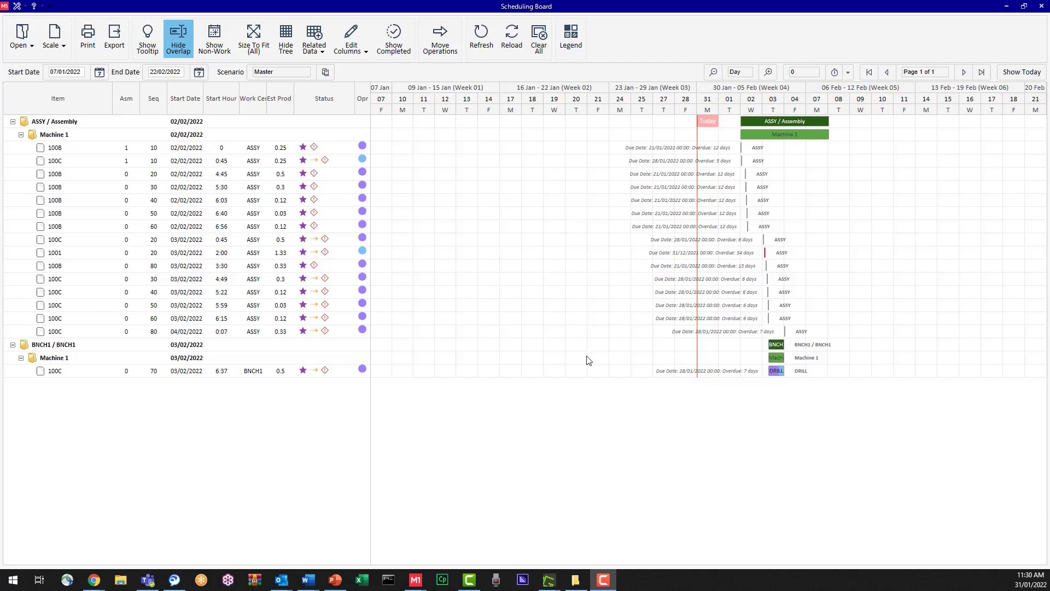
pyautogui.moveTo(579, 298)
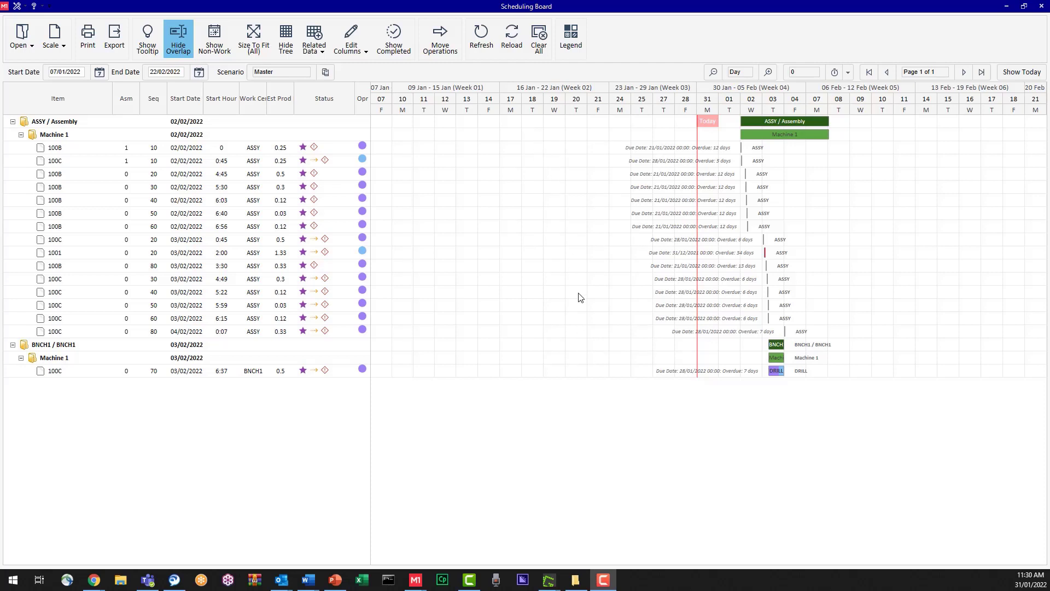
pyautogui.moveTo(680, 126)
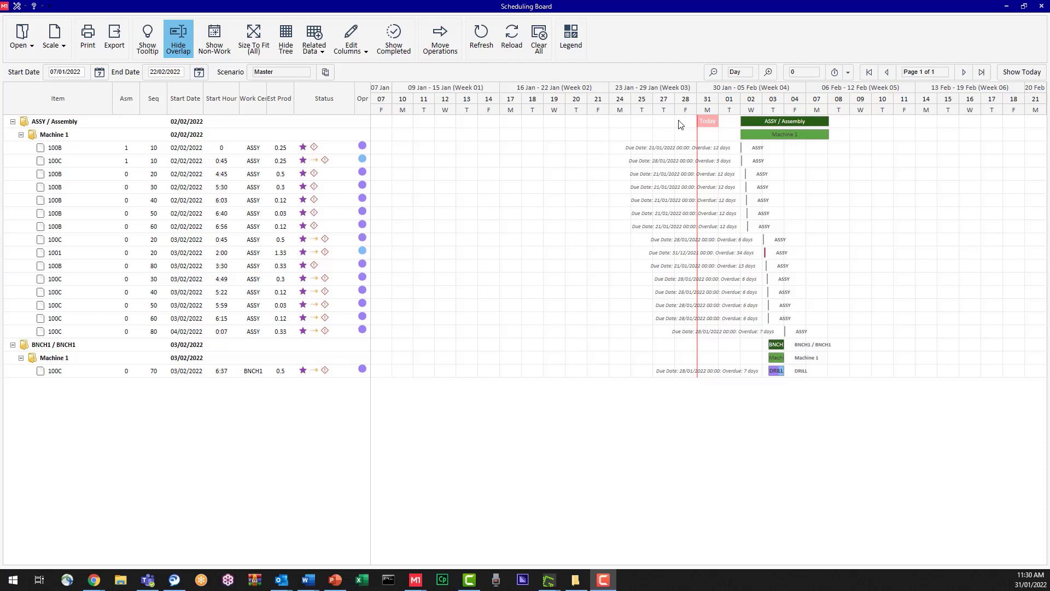
pyautogui.moveTo(692, 117)
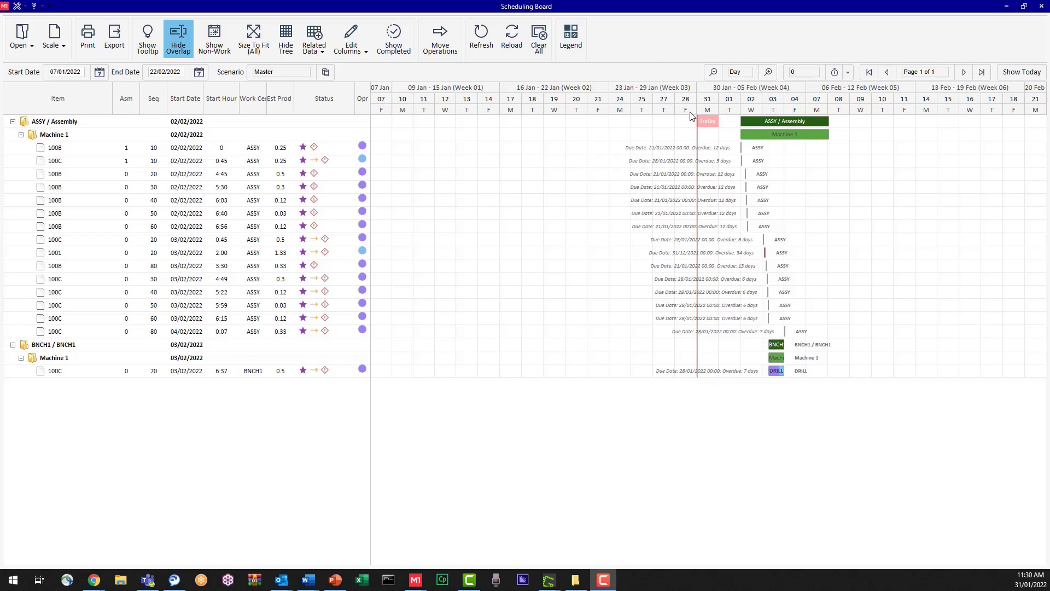
pyautogui.moveTo(691, 122)
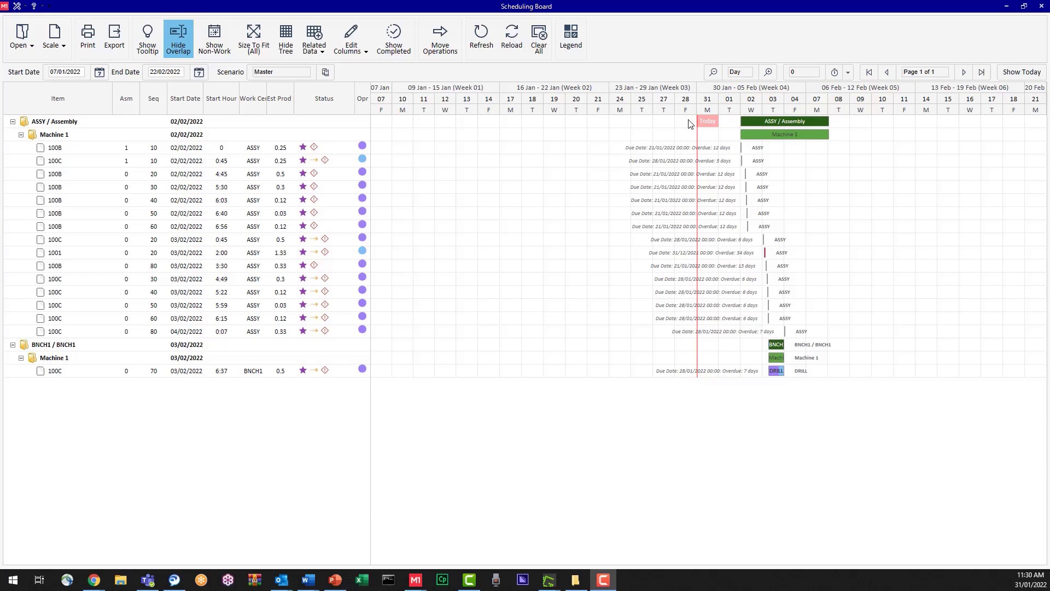
pyautogui.moveTo(706, 134)
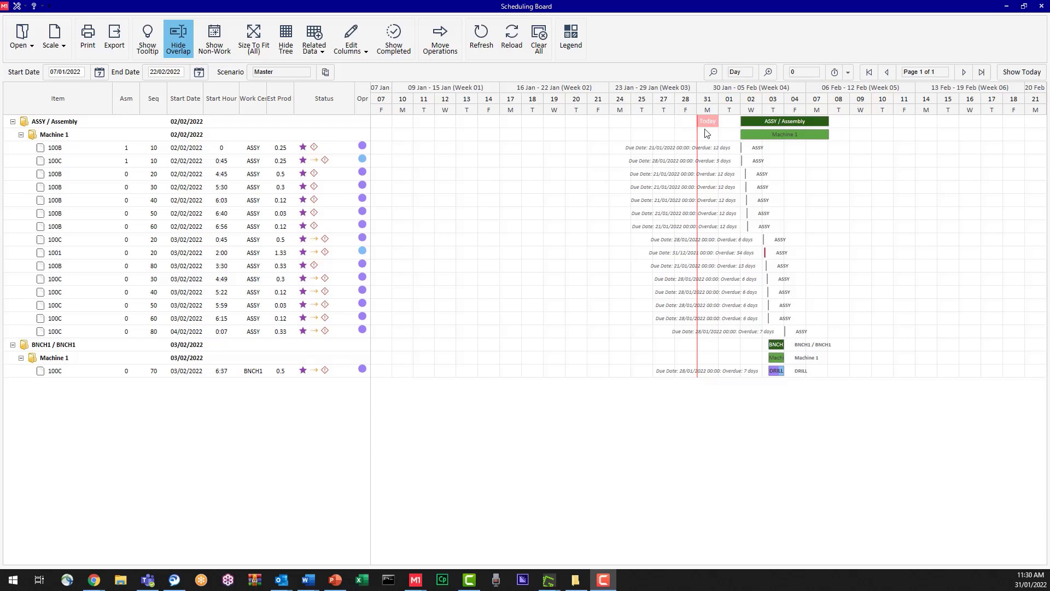
pyautogui.moveTo(718, 97)
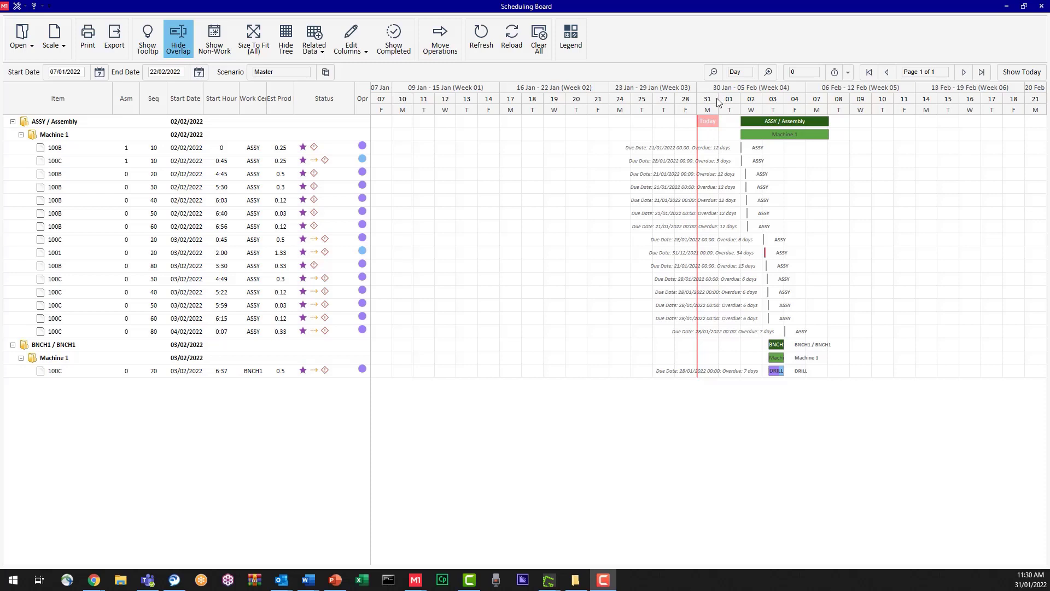
pyautogui.moveTo(707, 124)
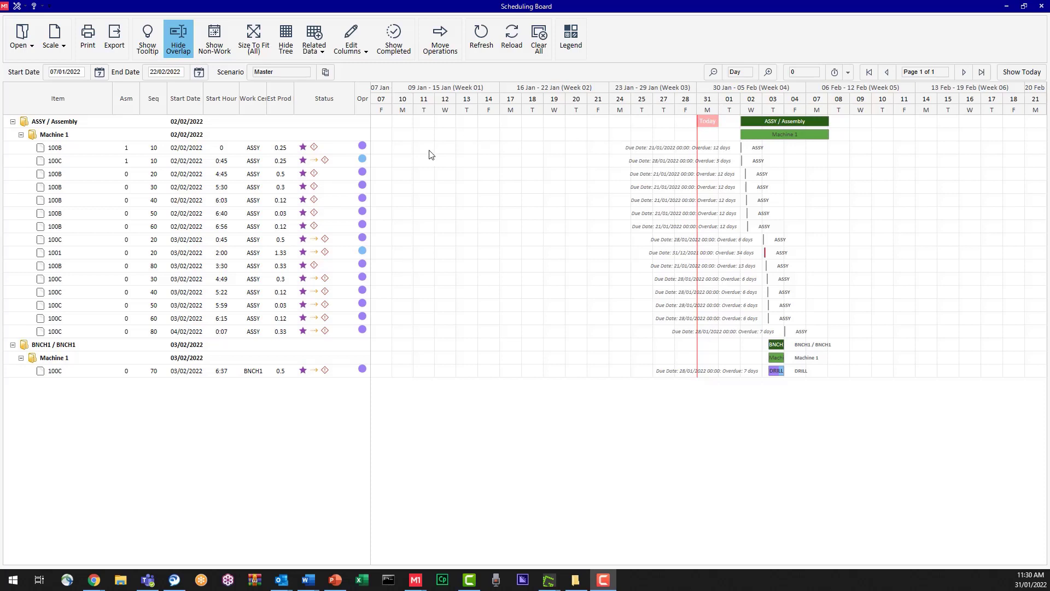
pyautogui.moveTo(693, 285)
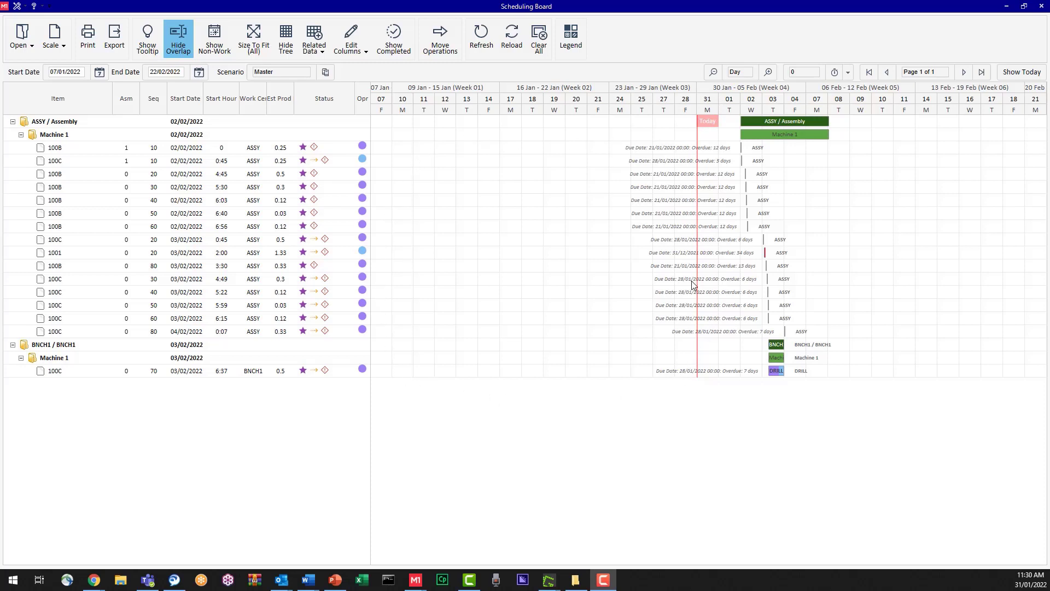
pyautogui.moveTo(683, 127)
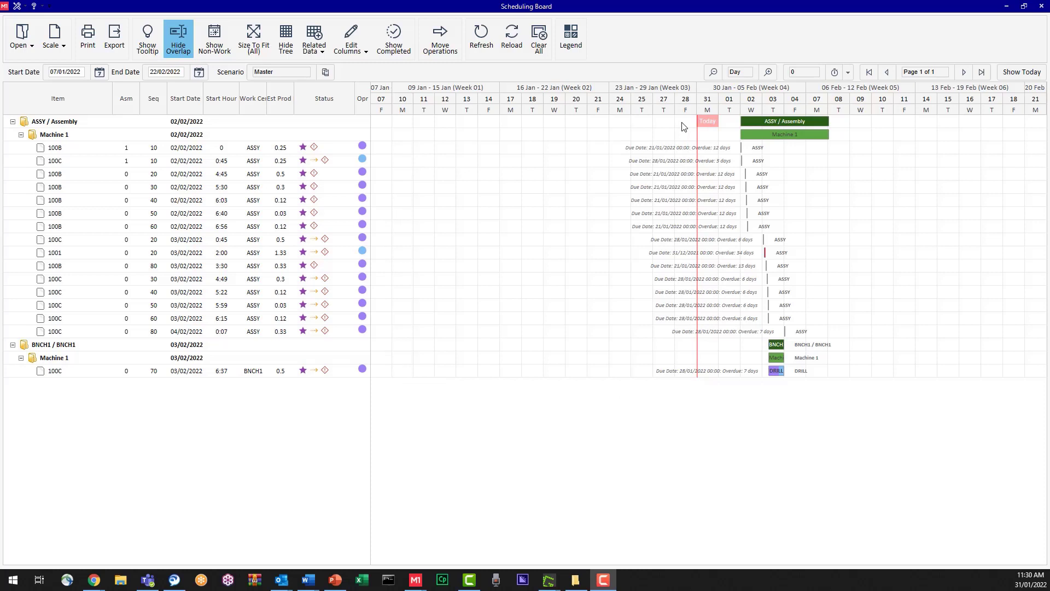
pyautogui.moveTo(978, 188)
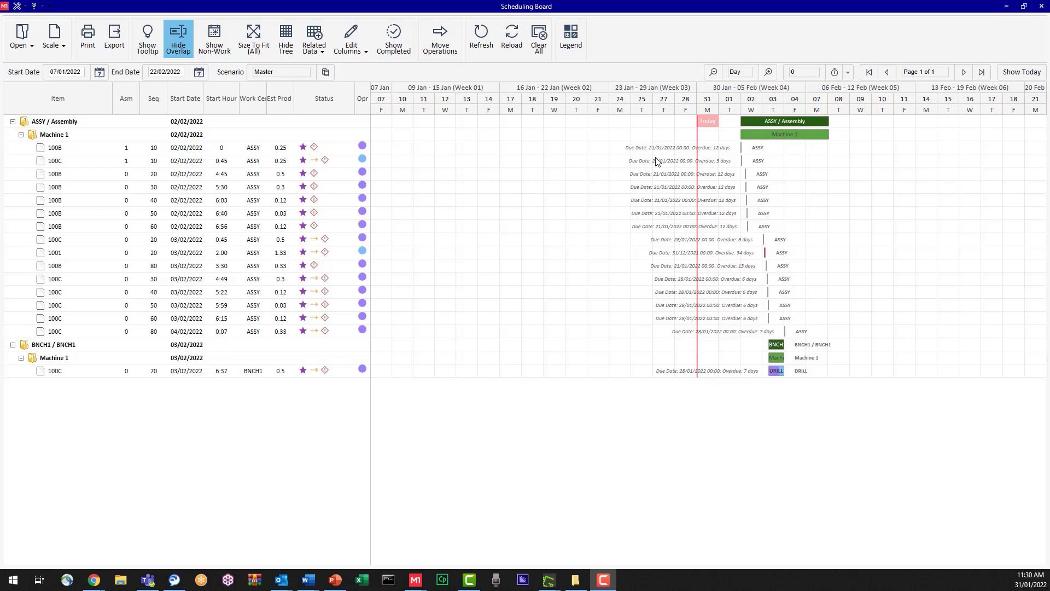
pyautogui.moveTo(598, 176)
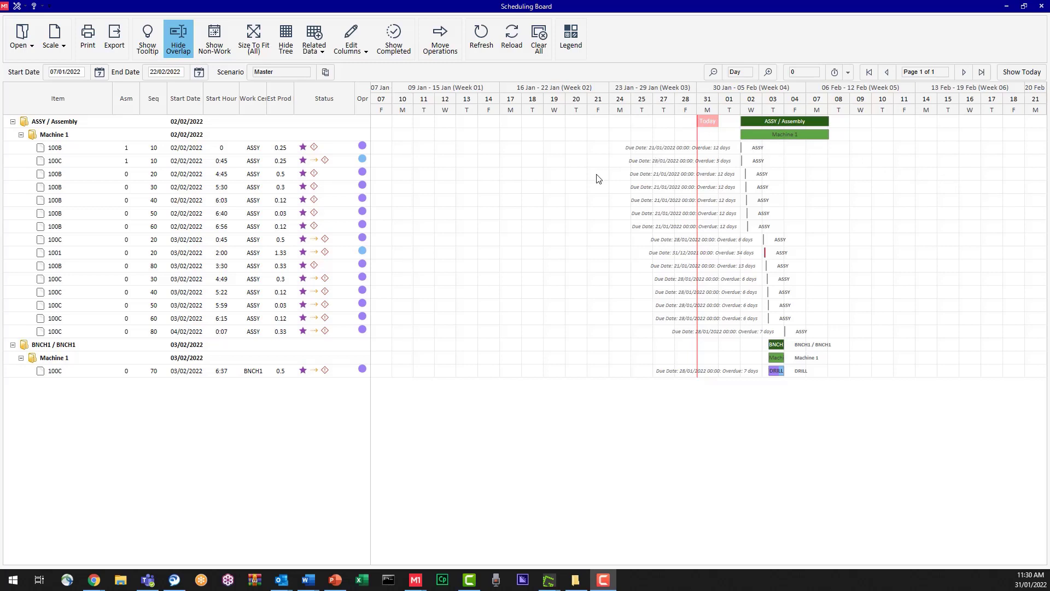
pyautogui.moveTo(588, 192)
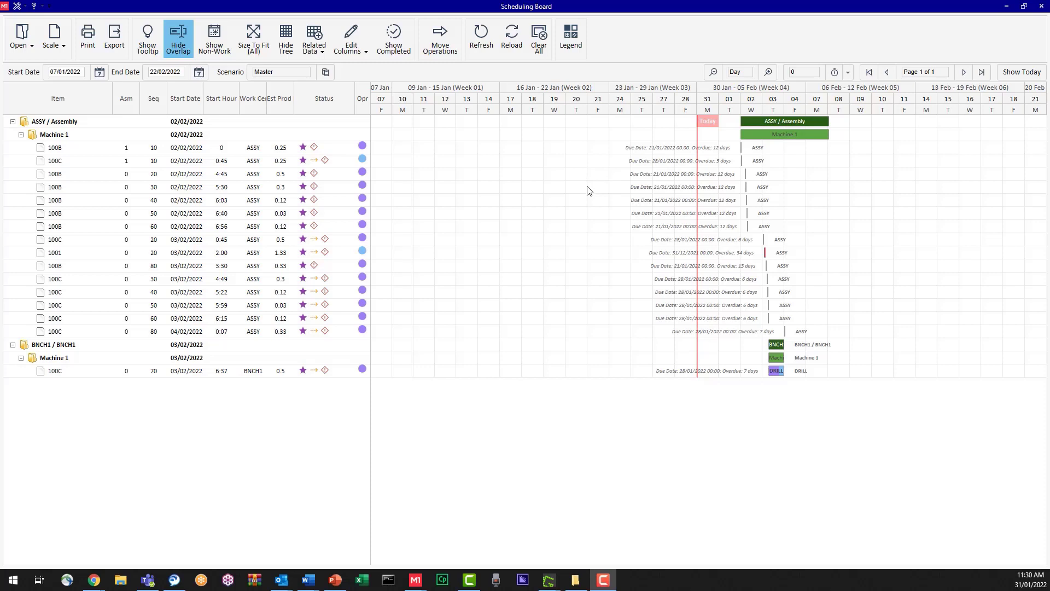
pyautogui.moveTo(591, 182)
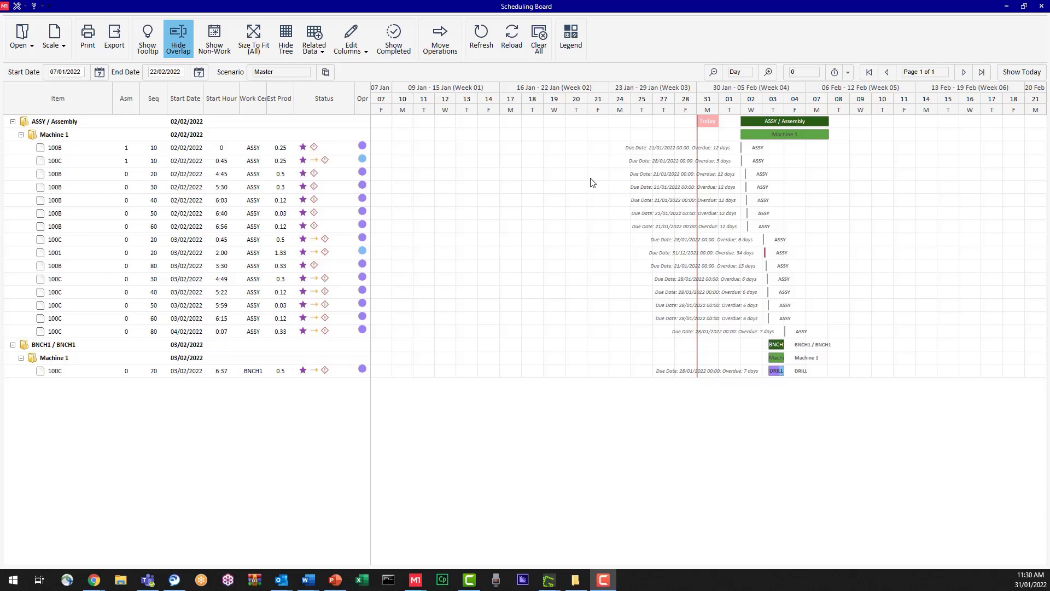
pyautogui.moveTo(579, 154)
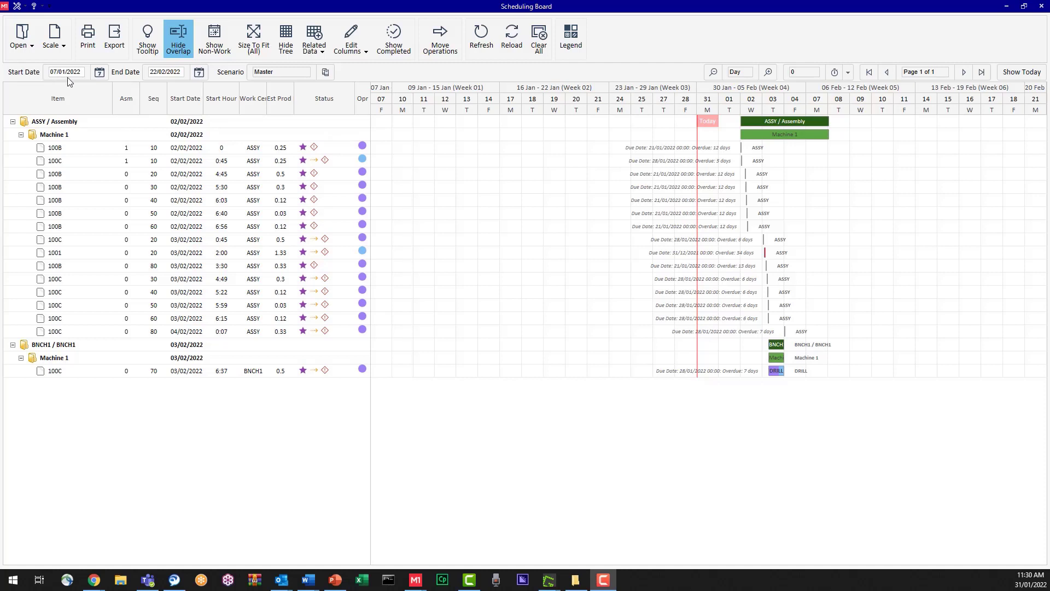
# - Pick 31 January 2022 from the Start Date calendar
pyautogui.click(98, 71)
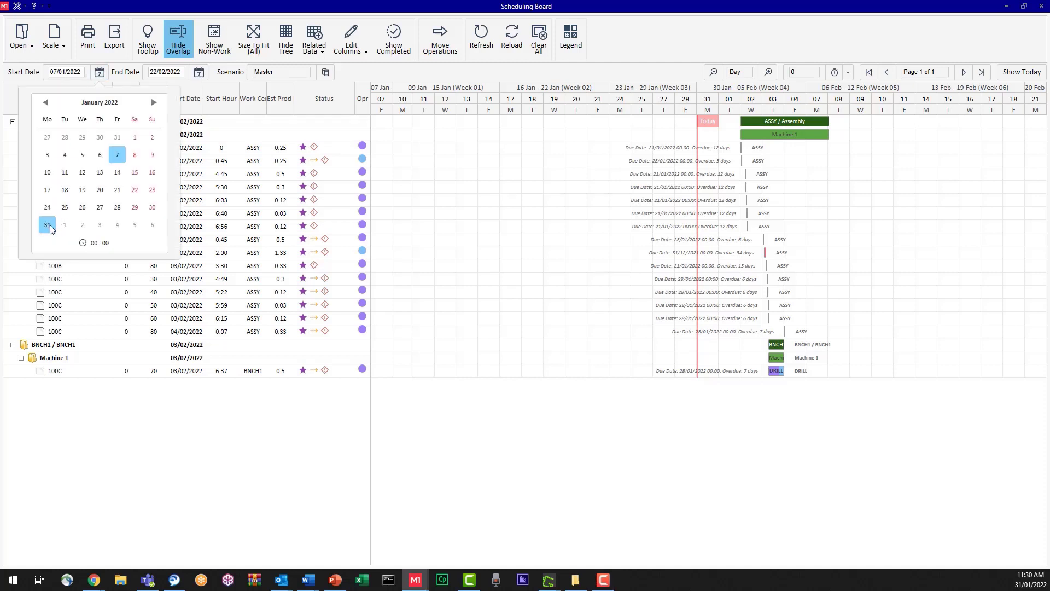
pyautogui.click(46, 224)
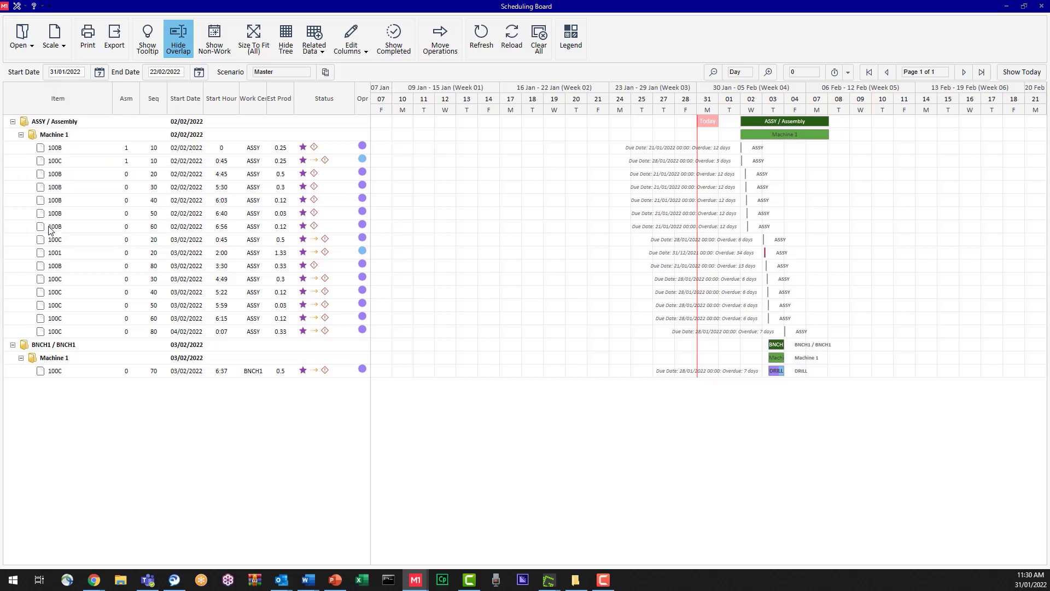
pyautogui.moveTo(99, 95)
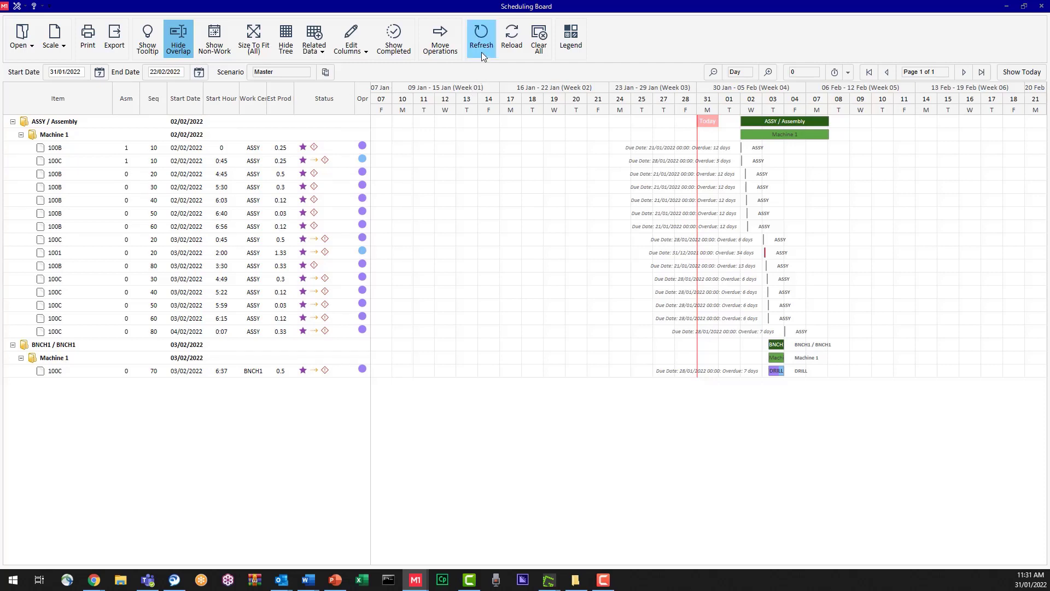
# - Refresh the board so the Gantt timeline begins on Monday 31 January
pyautogui.click(481, 35)
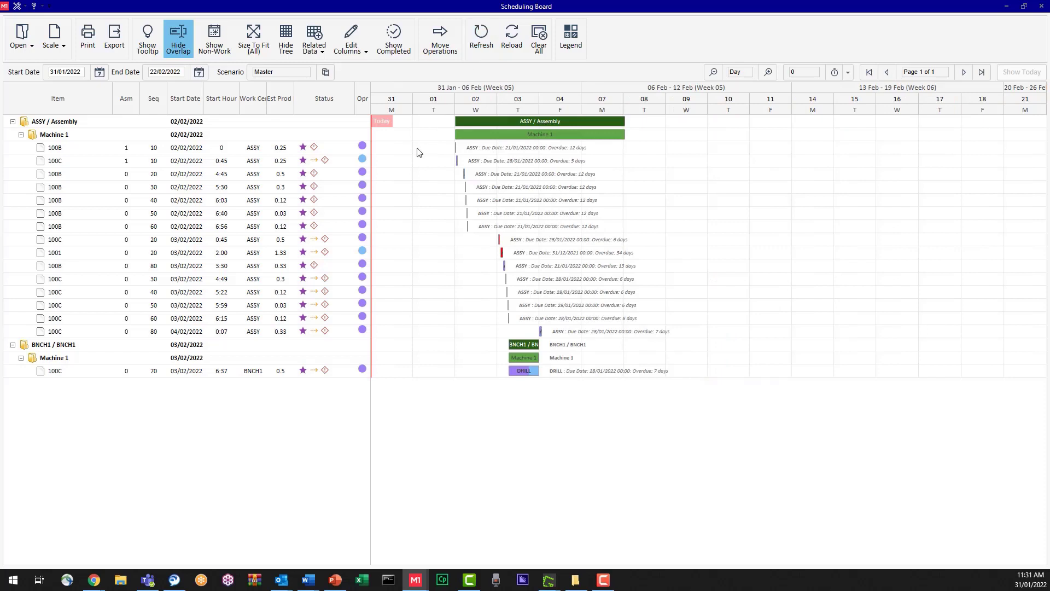
pyautogui.moveTo(741, 369)
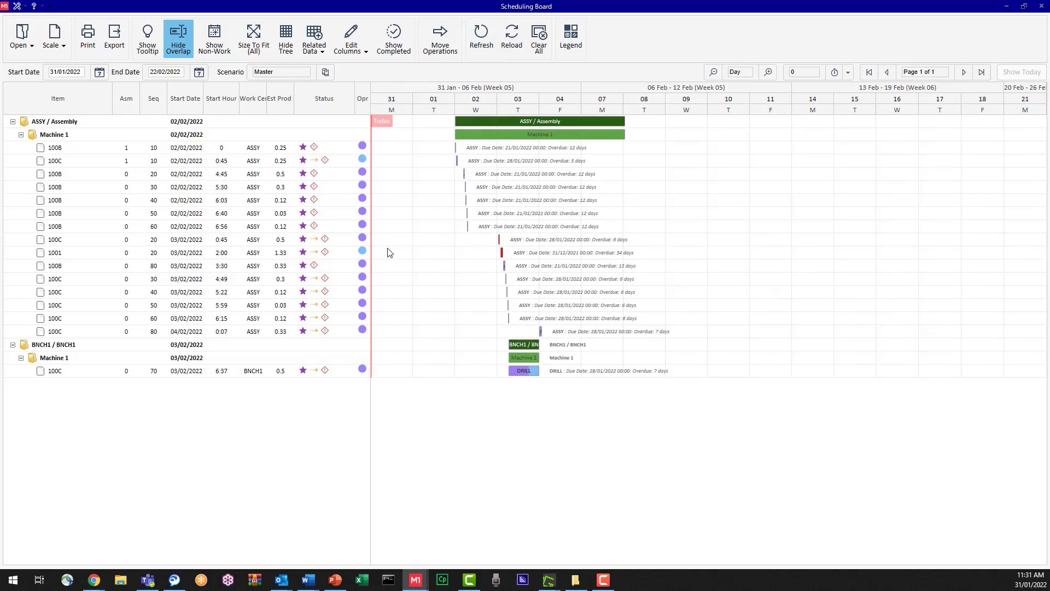
pyautogui.moveTo(384, 298)
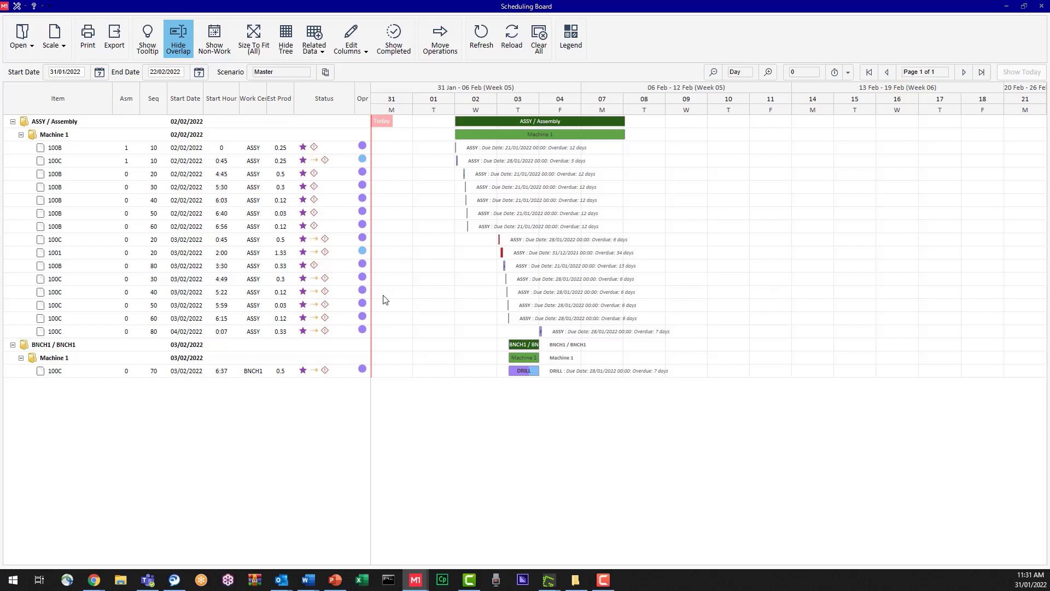
pyautogui.moveTo(501, 73)
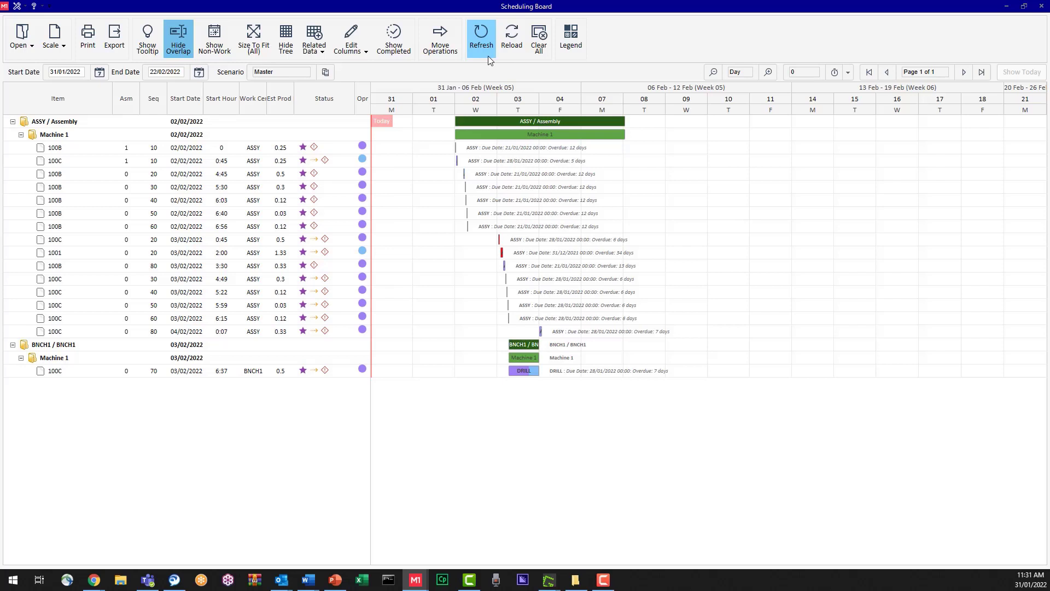
pyautogui.moveTo(511, 37)
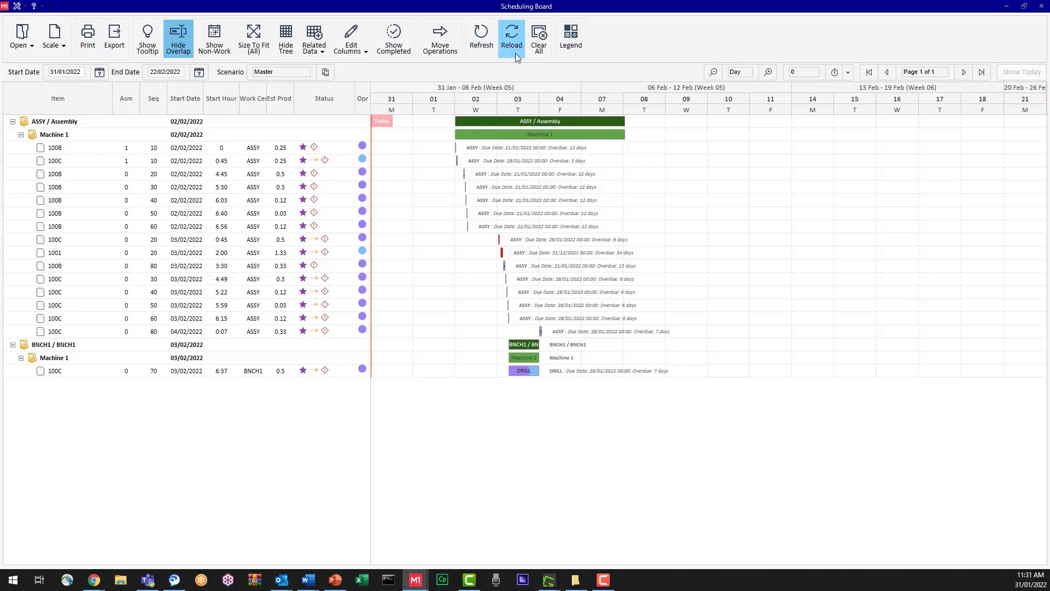